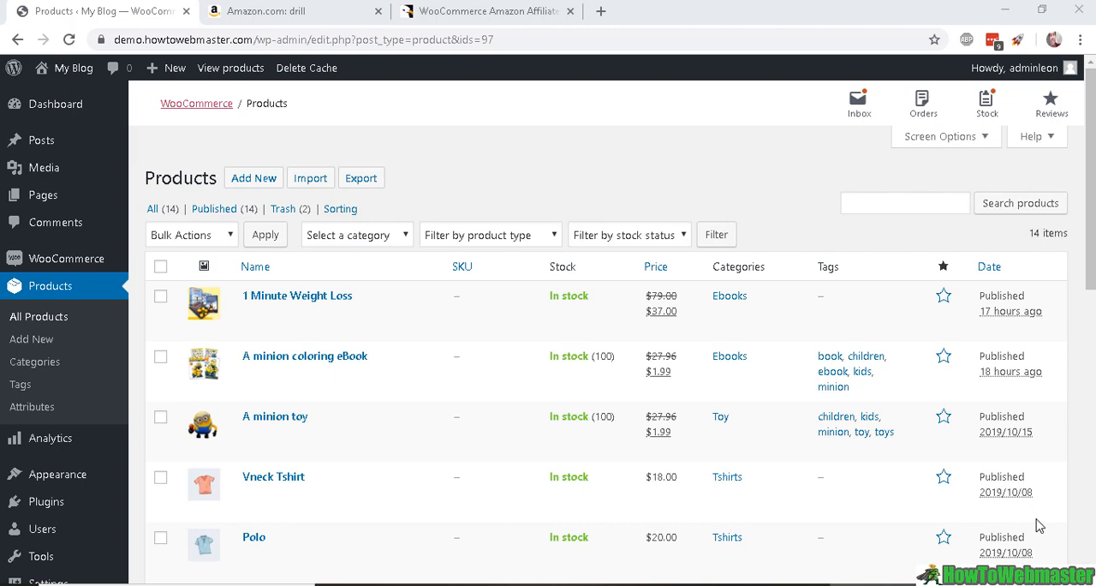
- Open the BLACK+DECKER 8V MAX Cordless Drill page from Amazon results, then return to WordPress
left_click(291, 11)
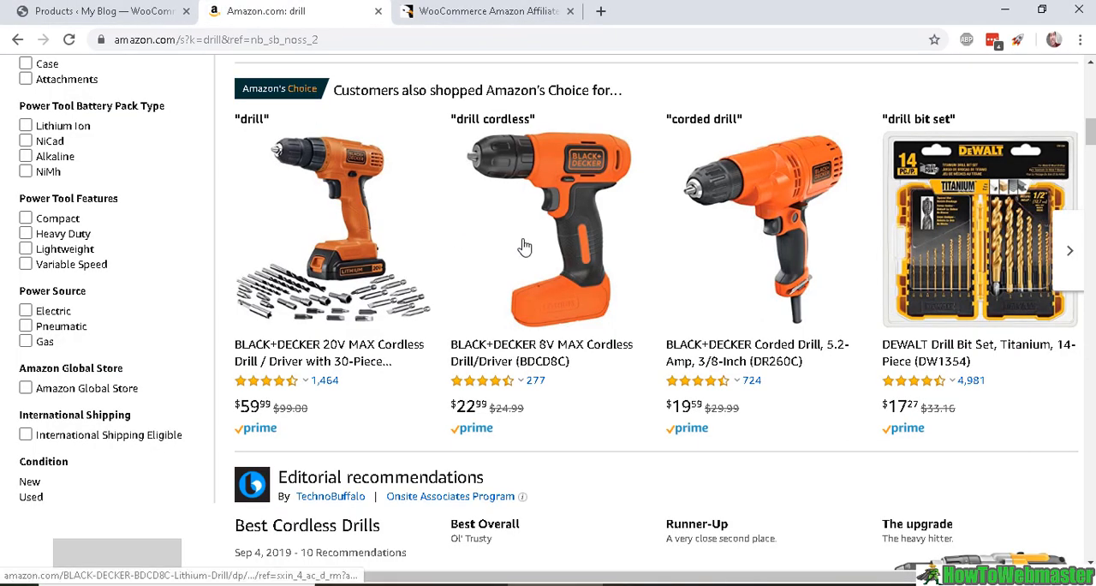
mouse_move(475, 282)
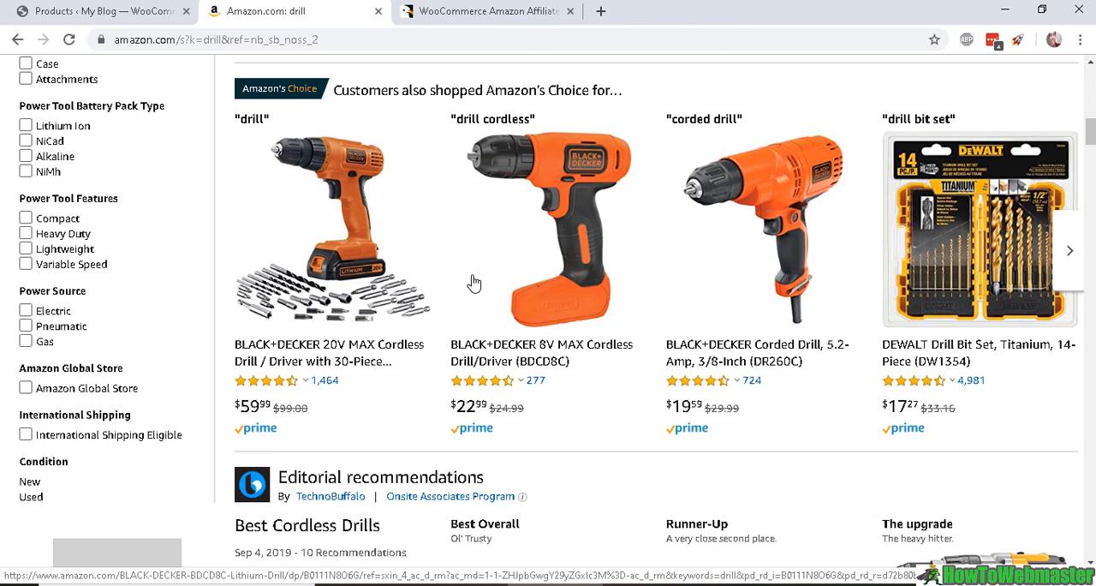
mouse_move(505, 237)
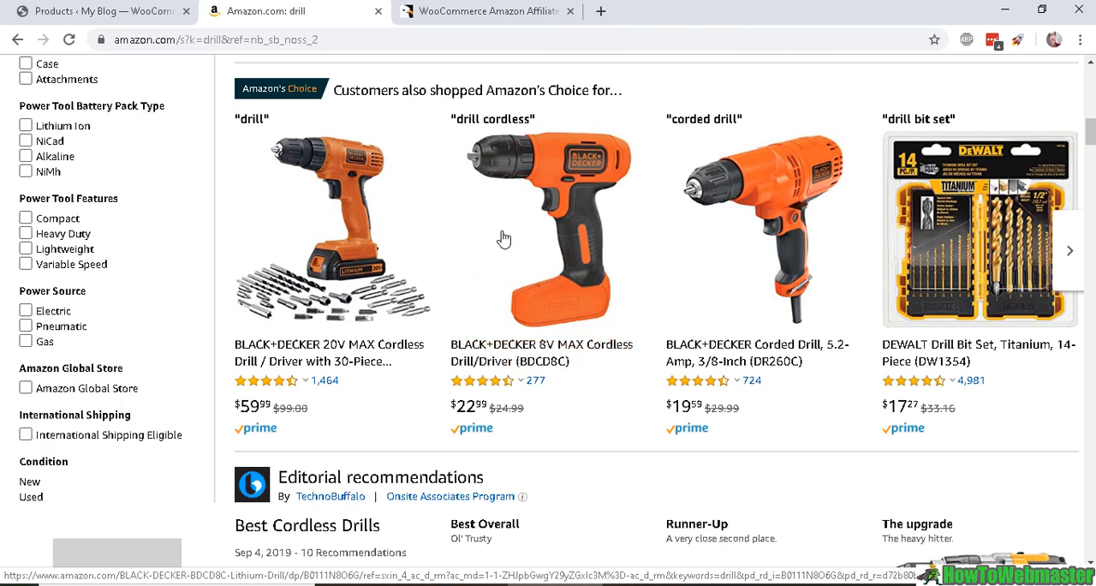
left_click(549, 227)
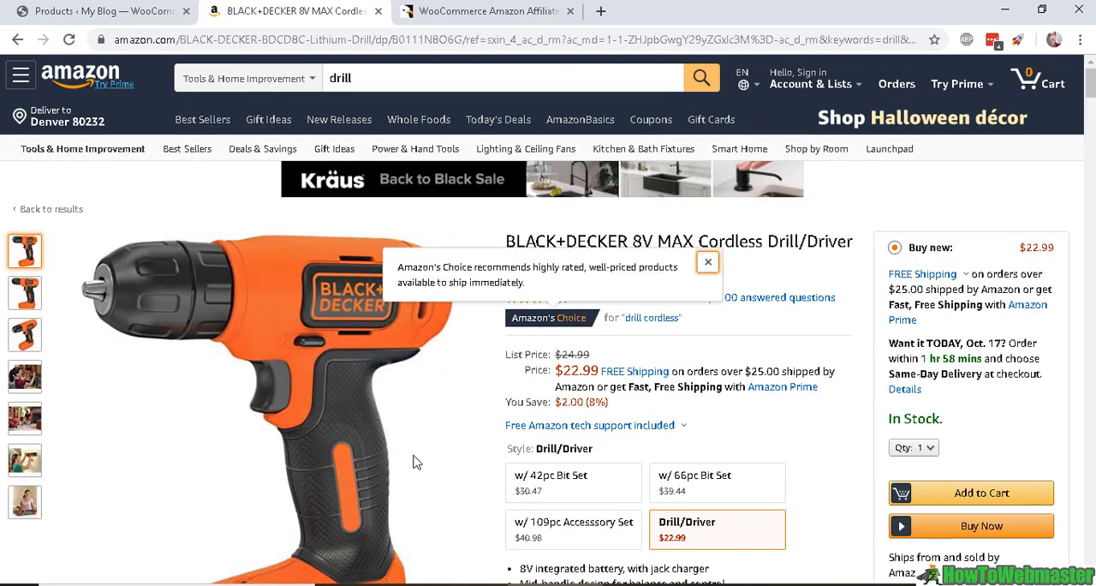
left_click(707, 261)
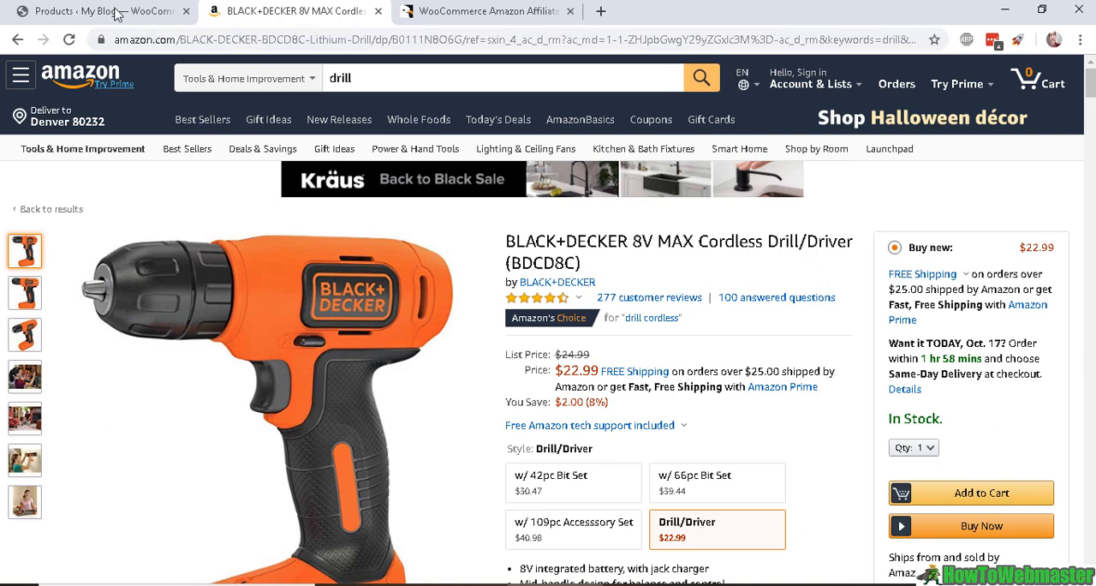
left_click(94, 11)
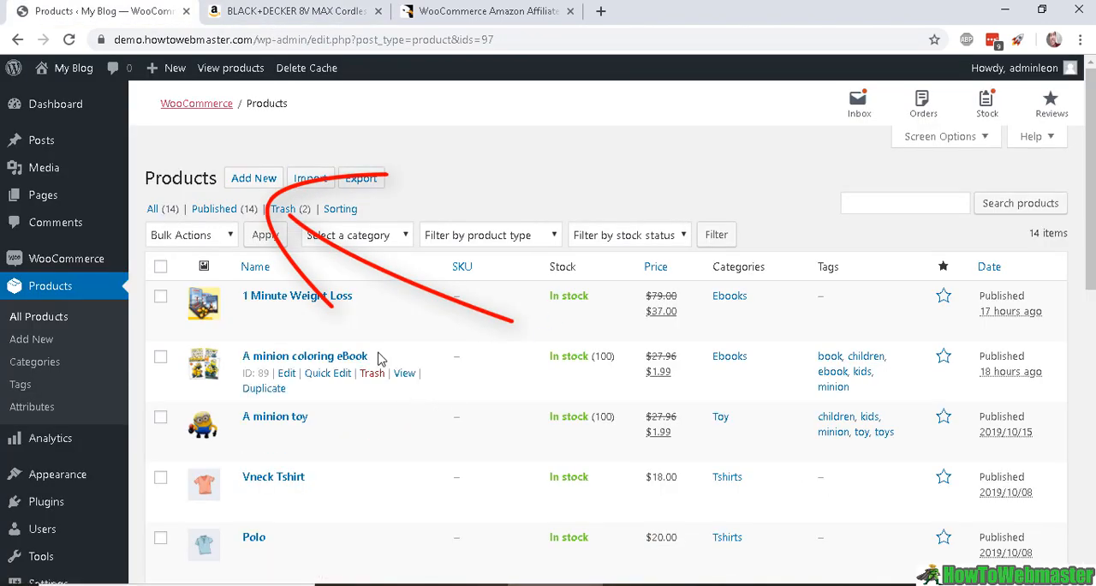
- Start a new WooCommerce product and scroll down the product editor
left_click(253, 178)
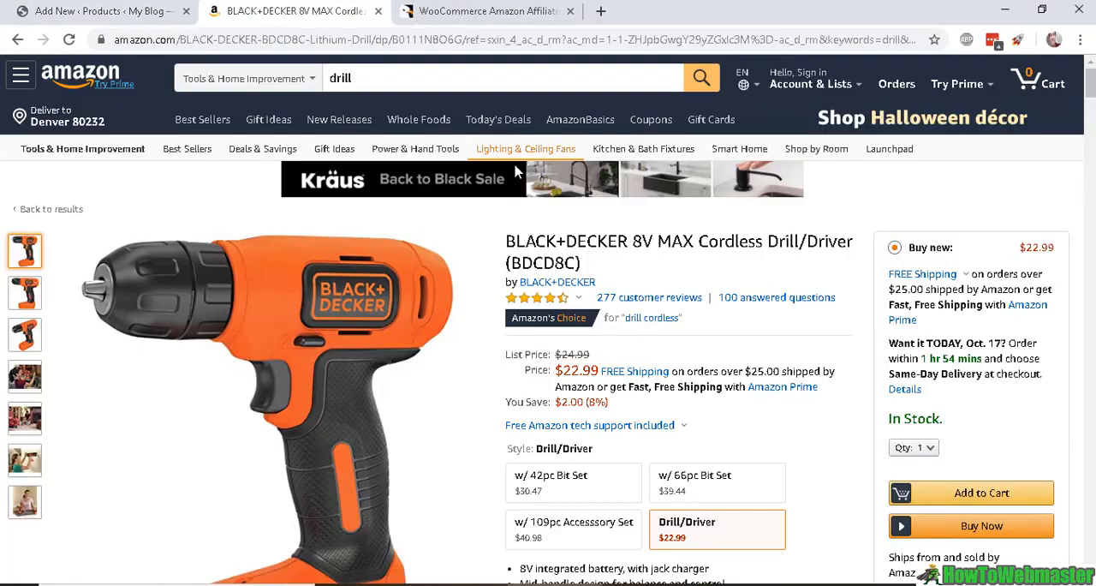
scroll("down", 3)
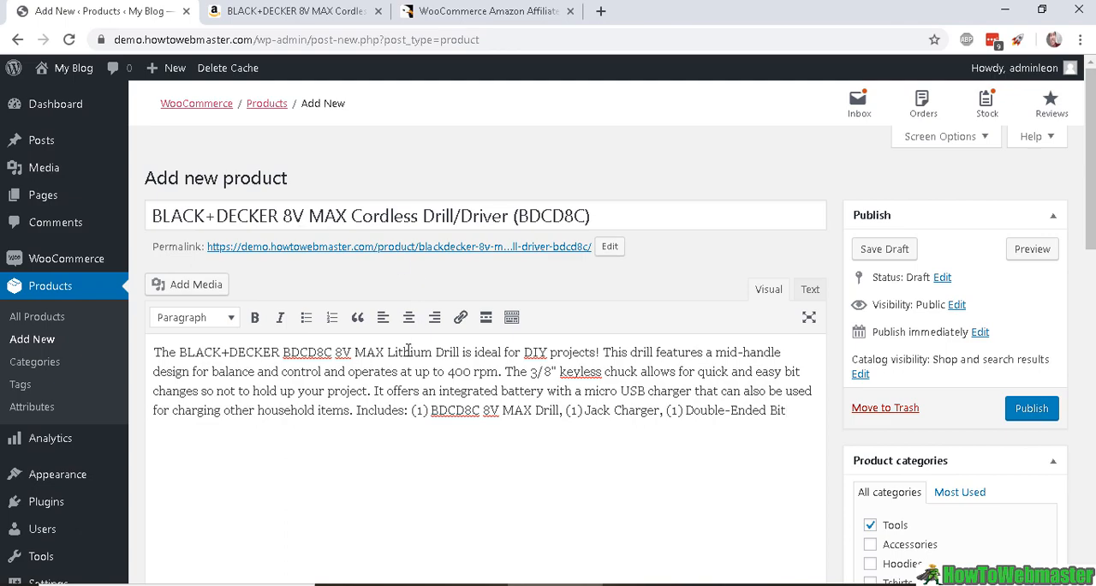
scroll("down", 3)
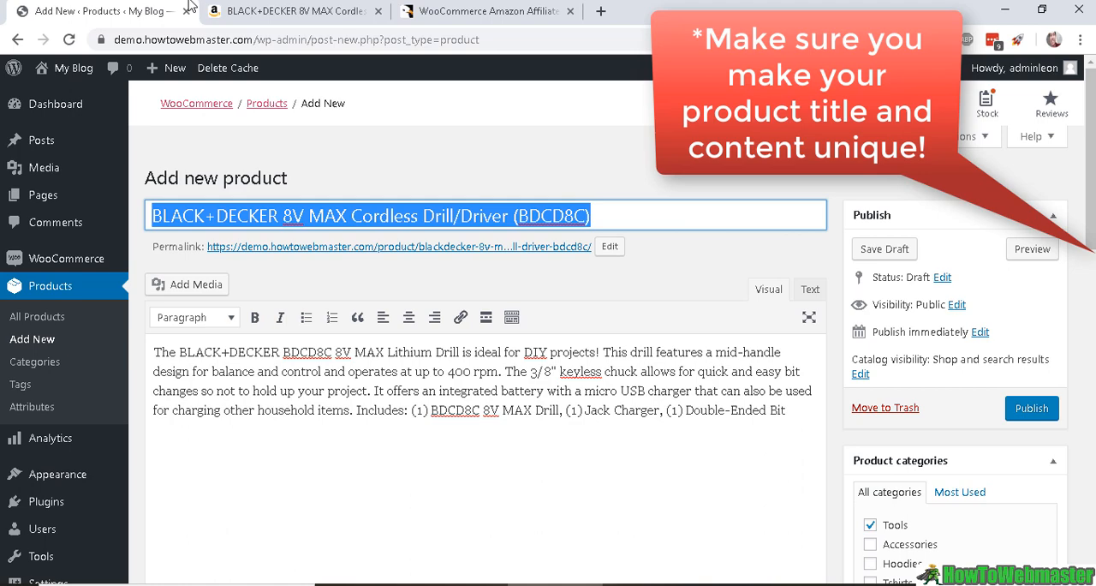
left_click(291, 10)
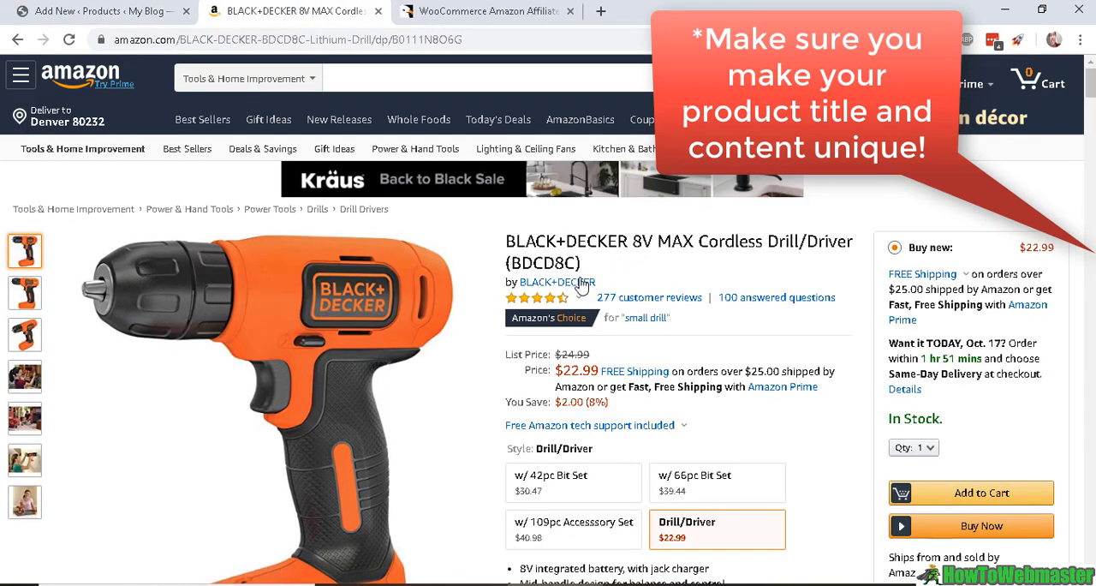
left_click(103, 11)
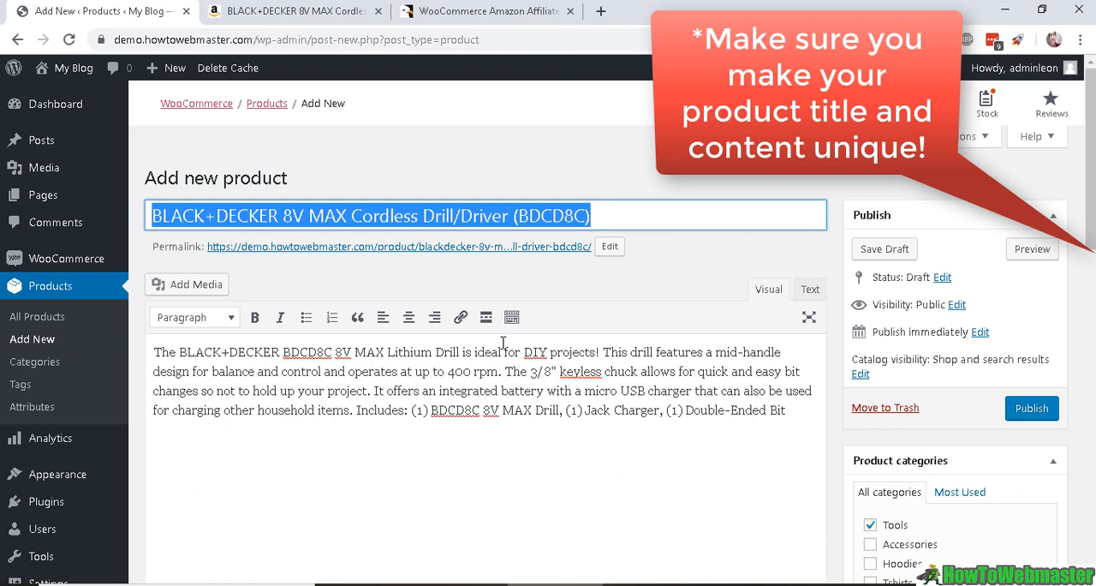
mouse_move(476, 326)
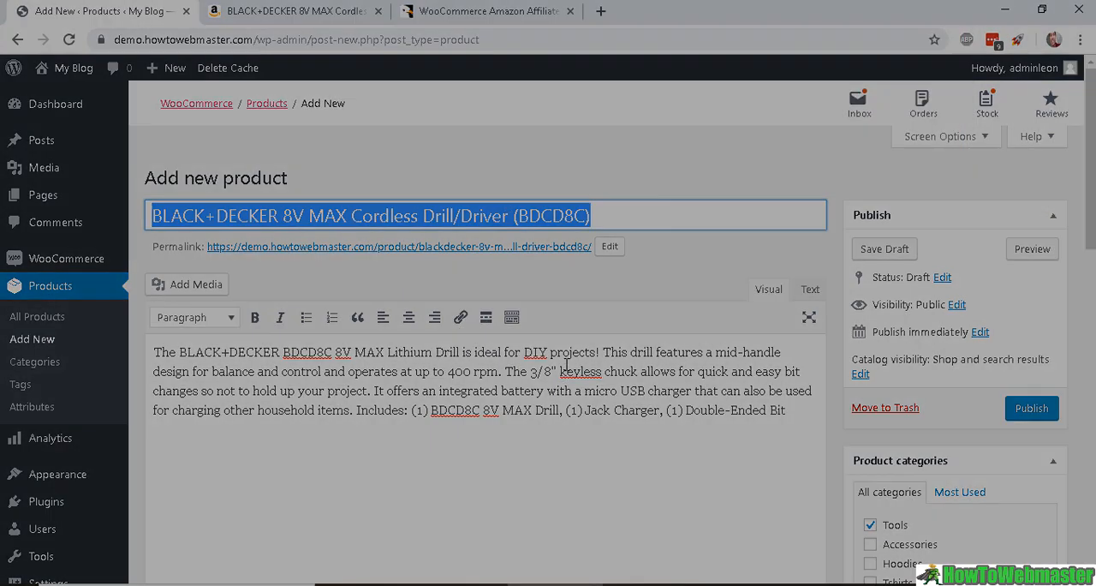
- Set the product type to External/Affiliate, then go to the Amazon drill page for its URL
scroll("down", 3)
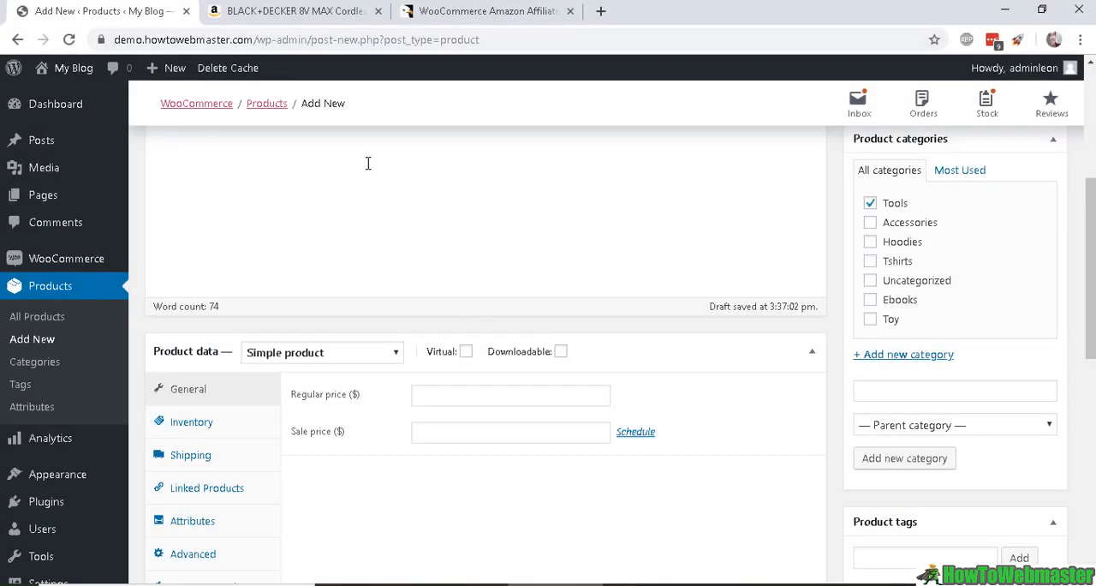
mouse_move(488, 324)
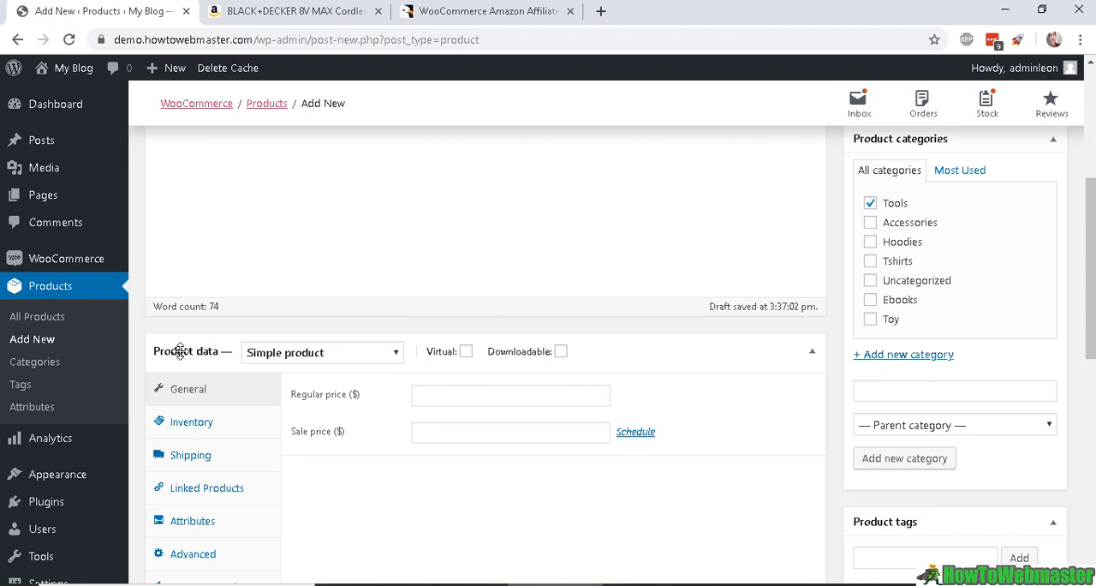
left_click(321, 352)
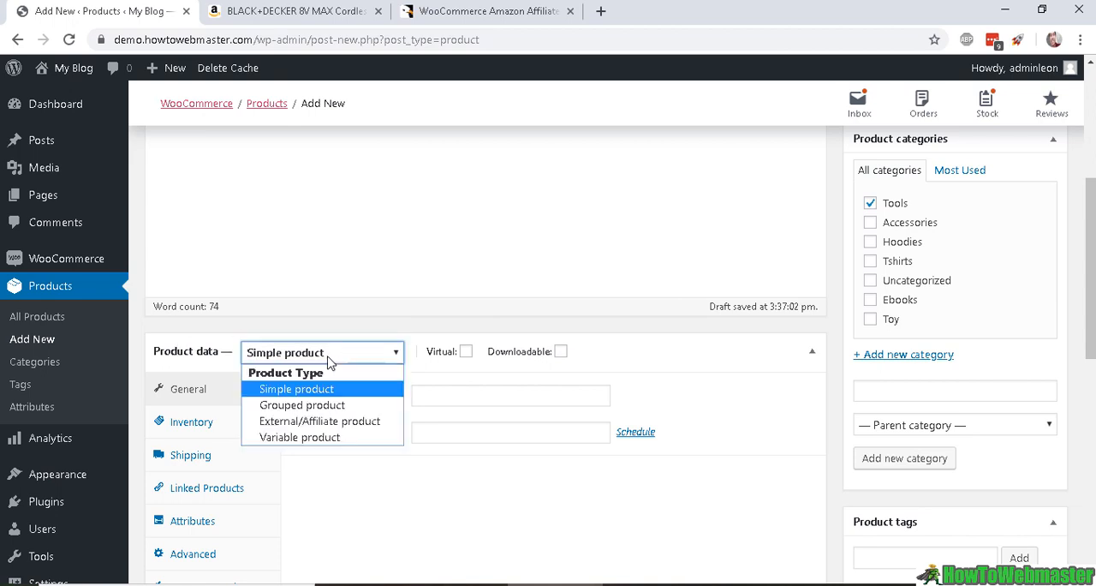
left_click(319, 421)
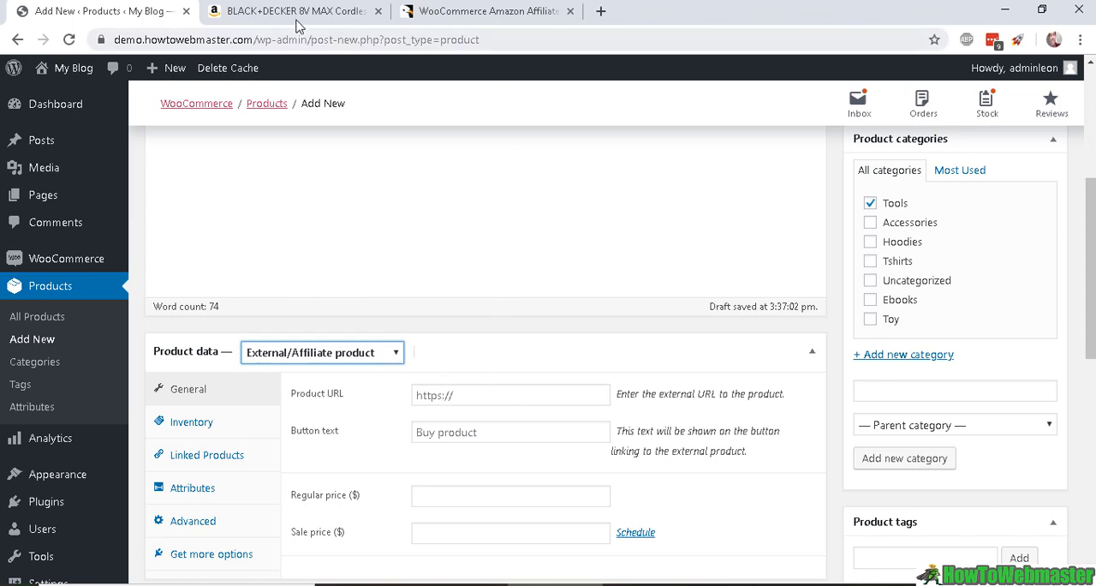
left_click(295, 10)
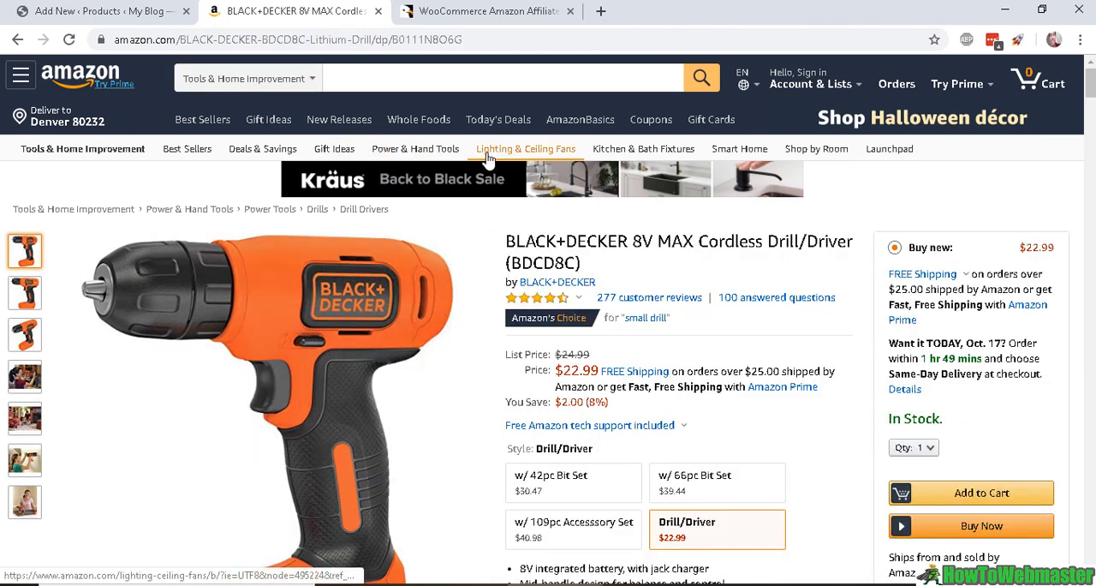
left_click(94, 10)
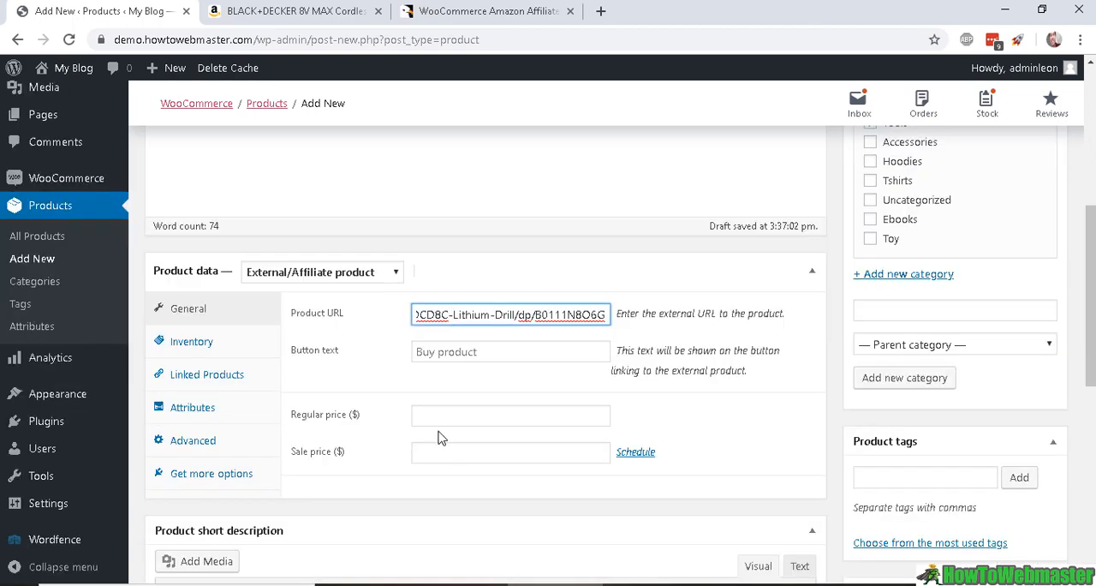
- Select and copy the Amazon drill page's address from the address bar
left_click(291, 10)
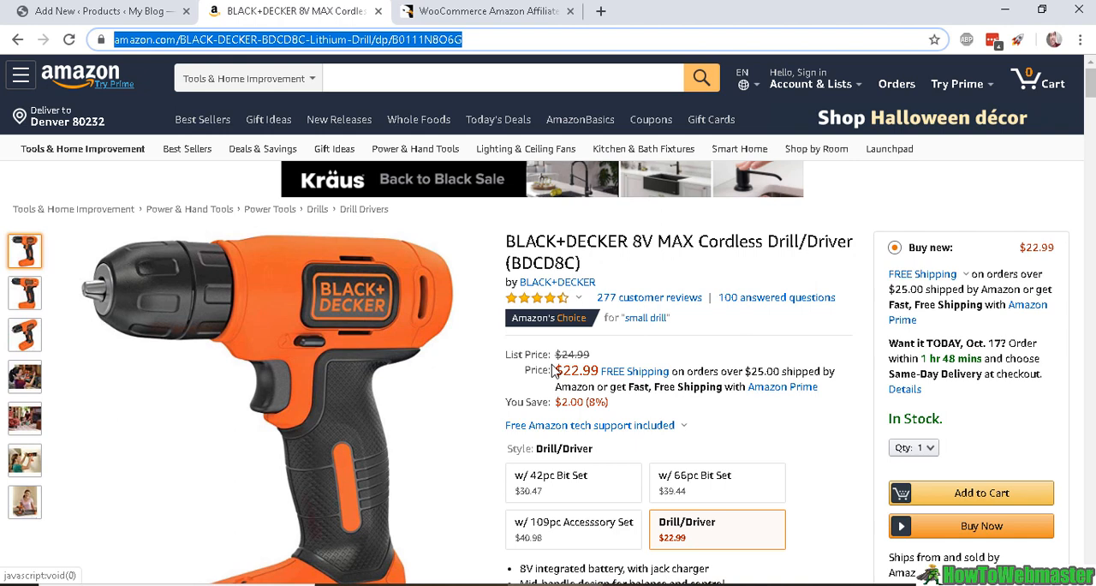
mouse_move(586, 376)
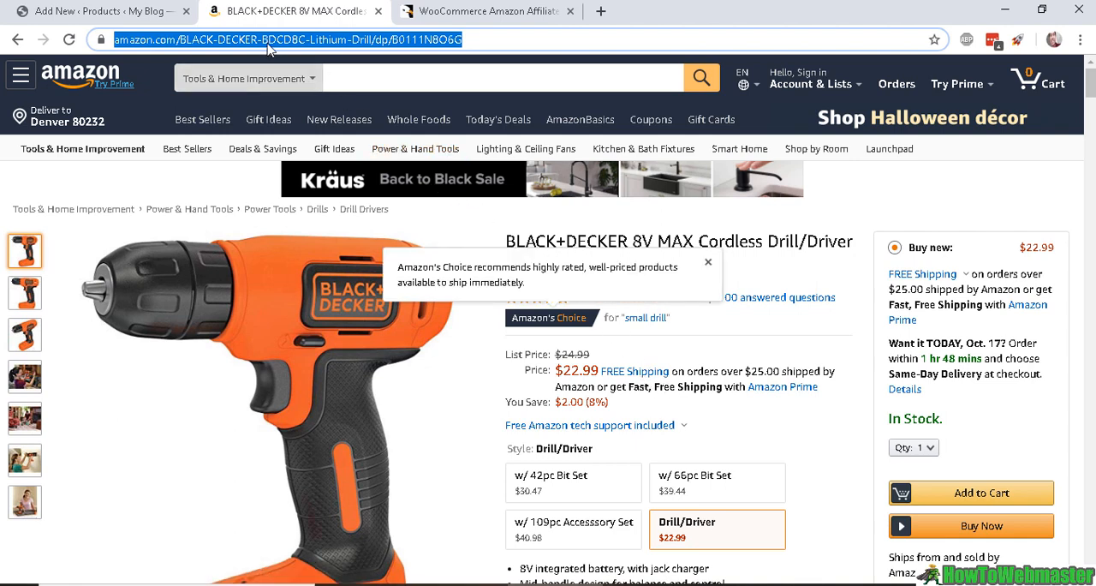
left_click(484, 10)
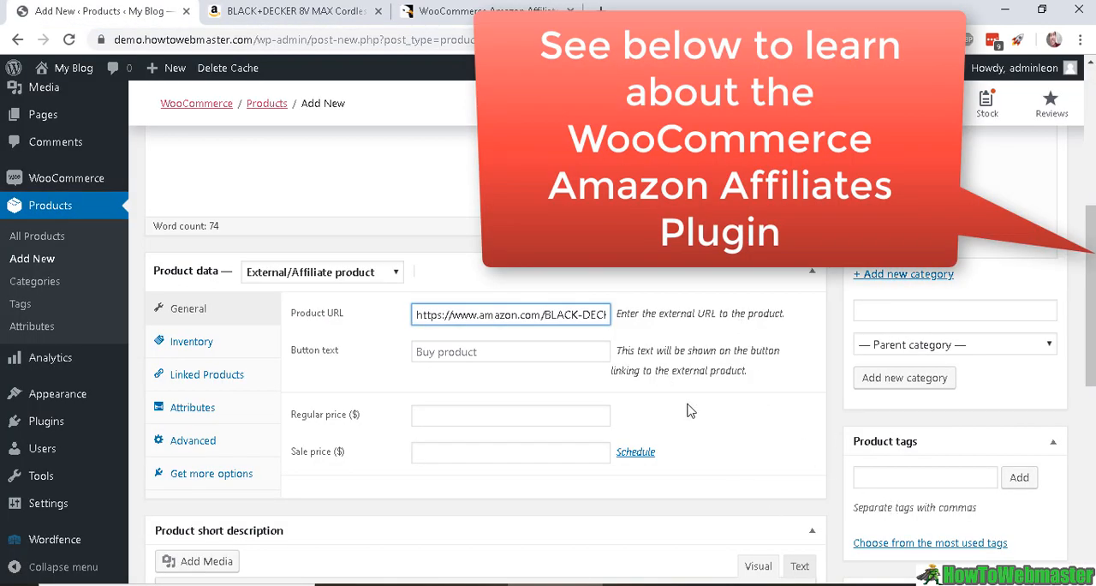
mouse_move(623, 398)
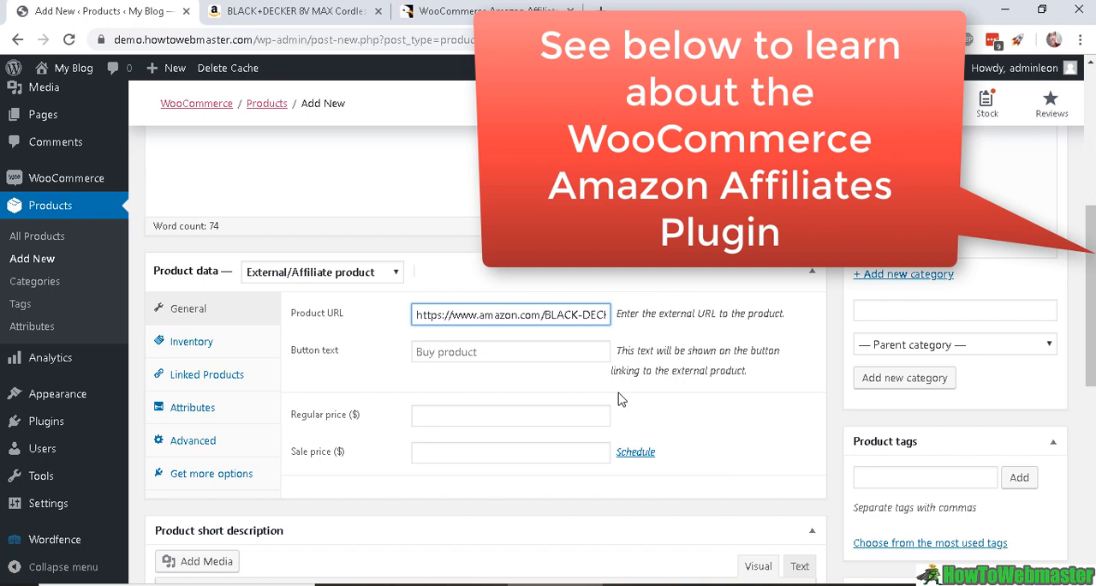
mouse_move(626, 411)
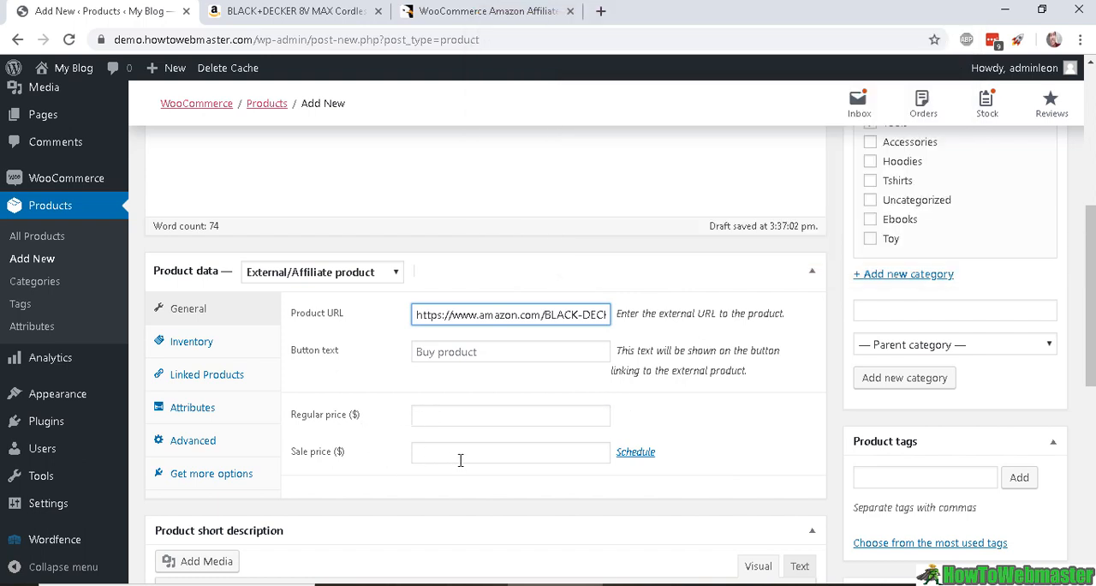
mouse_move(458, 397)
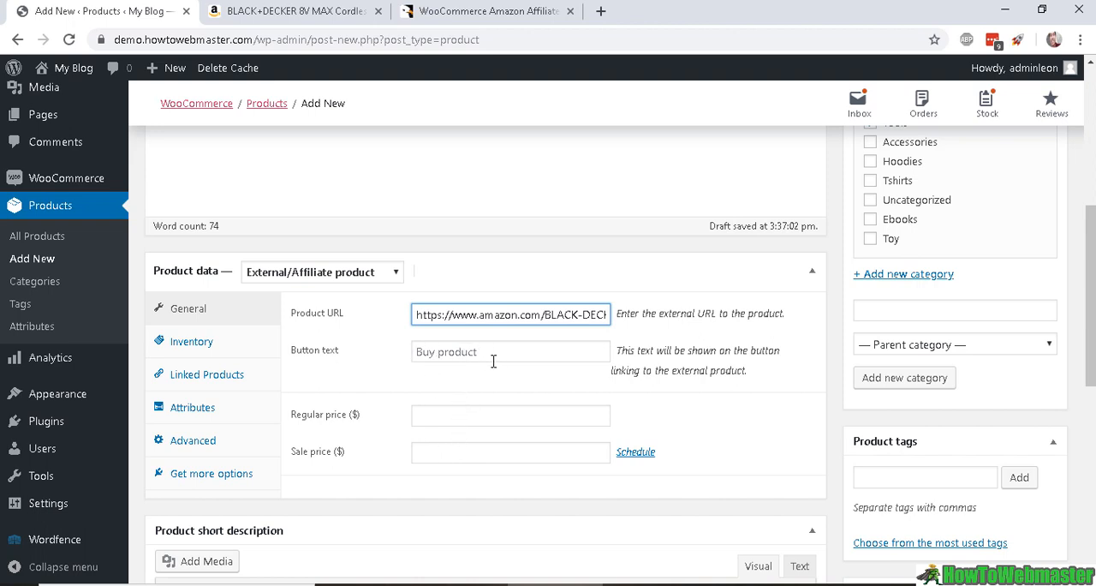
mouse_move(479, 352)
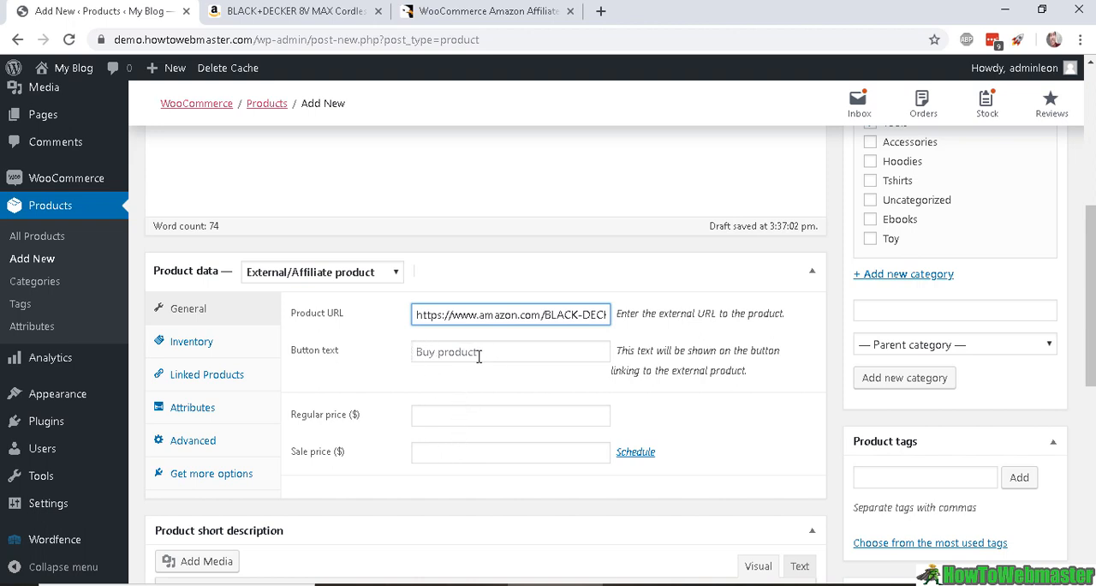
- Enter 'Buy on Amazon' as the external product's button text
left_click(509, 352)
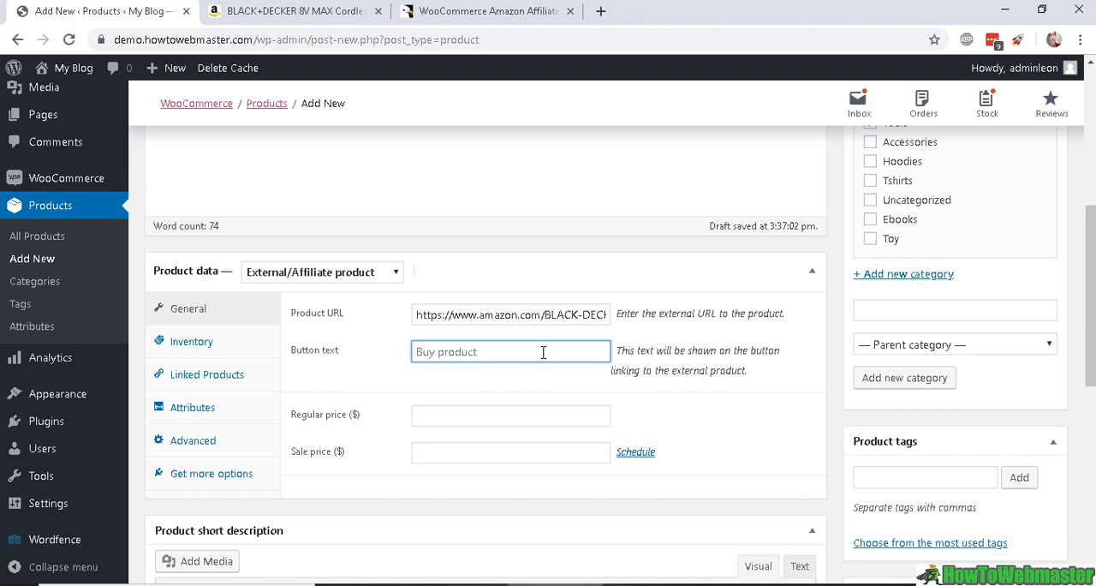
type("Buy on Amazon")
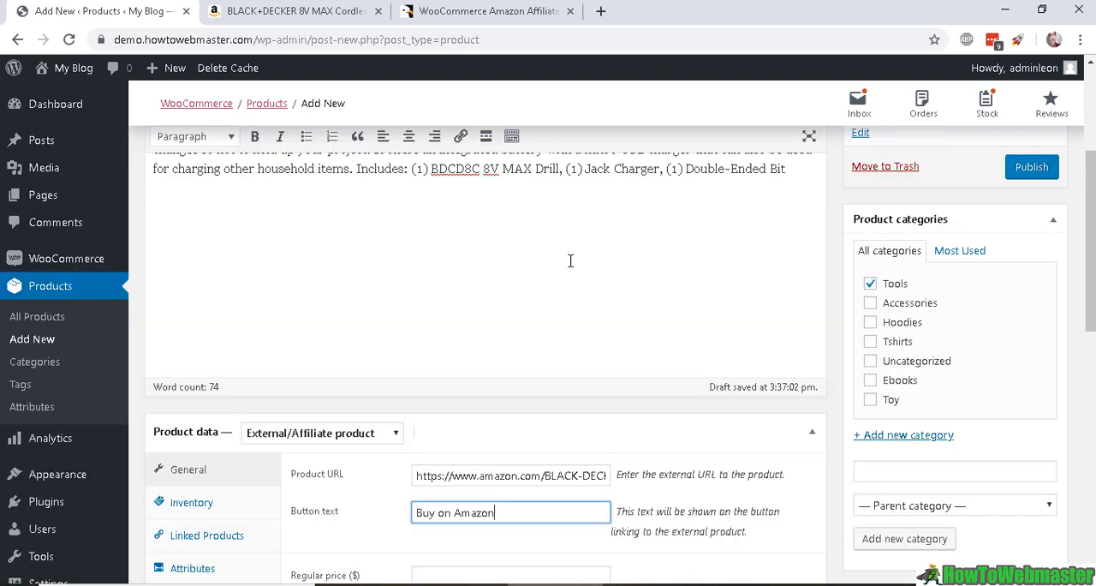
- Publish the BLACK+DECKER 8V MAX Cordless Drill/Driver product from the Publish box
scroll("down", 3)
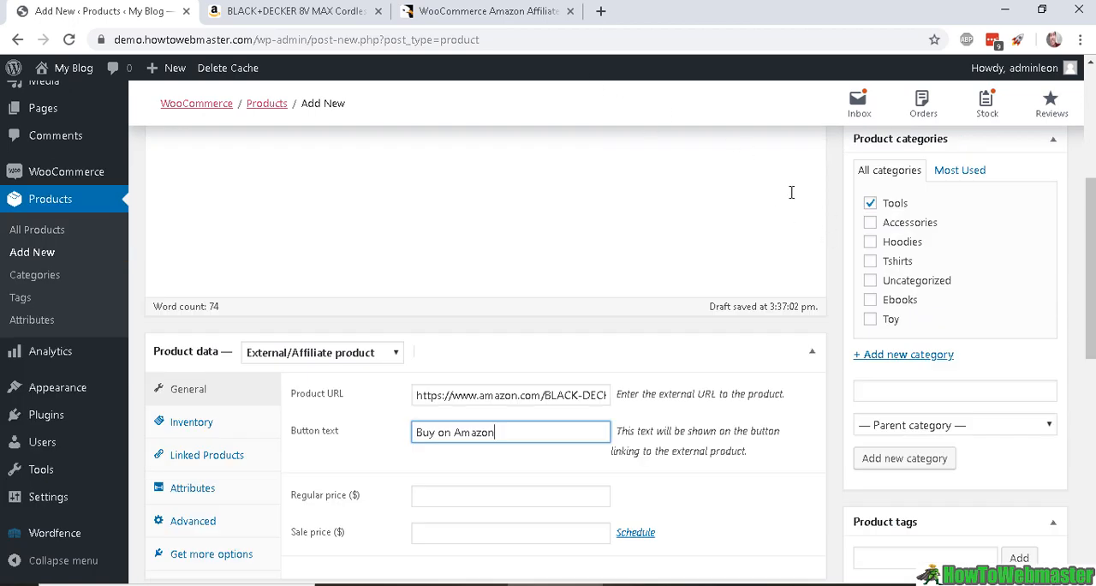
scroll("down", 3)
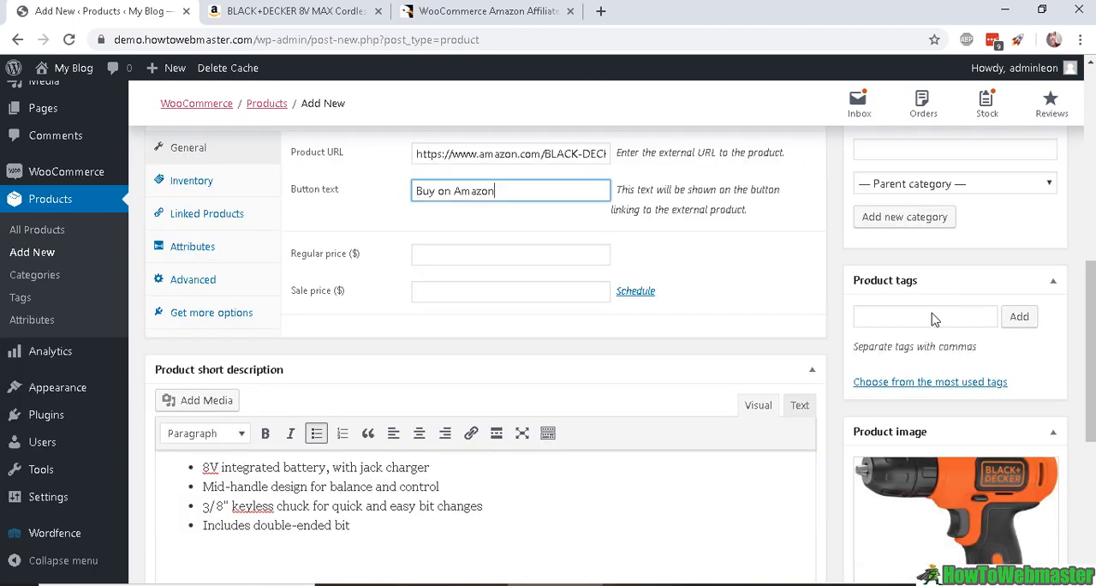
scroll("down", 3)
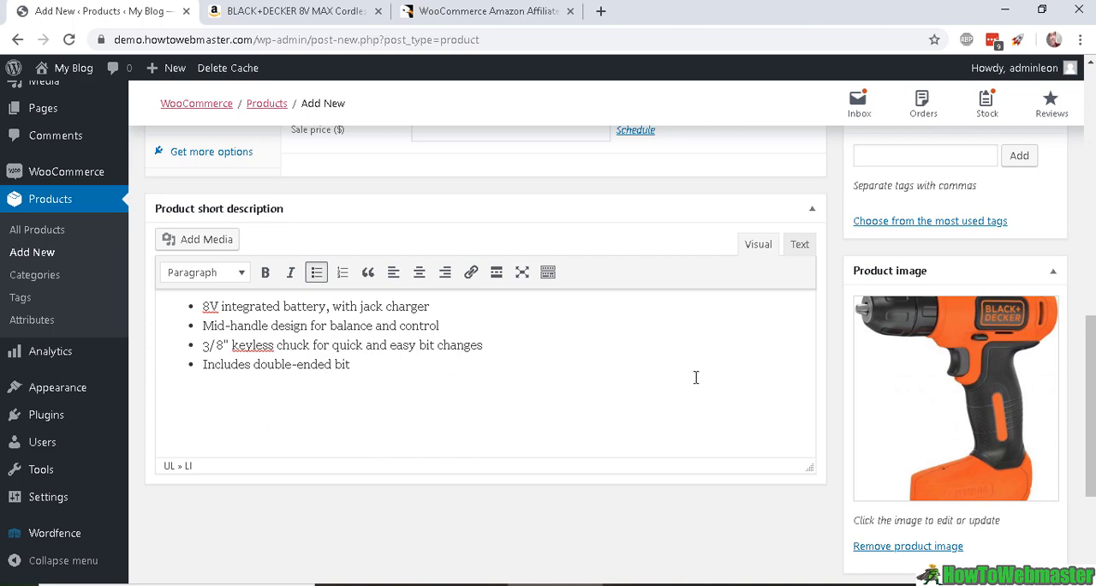
scroll("down", 3)
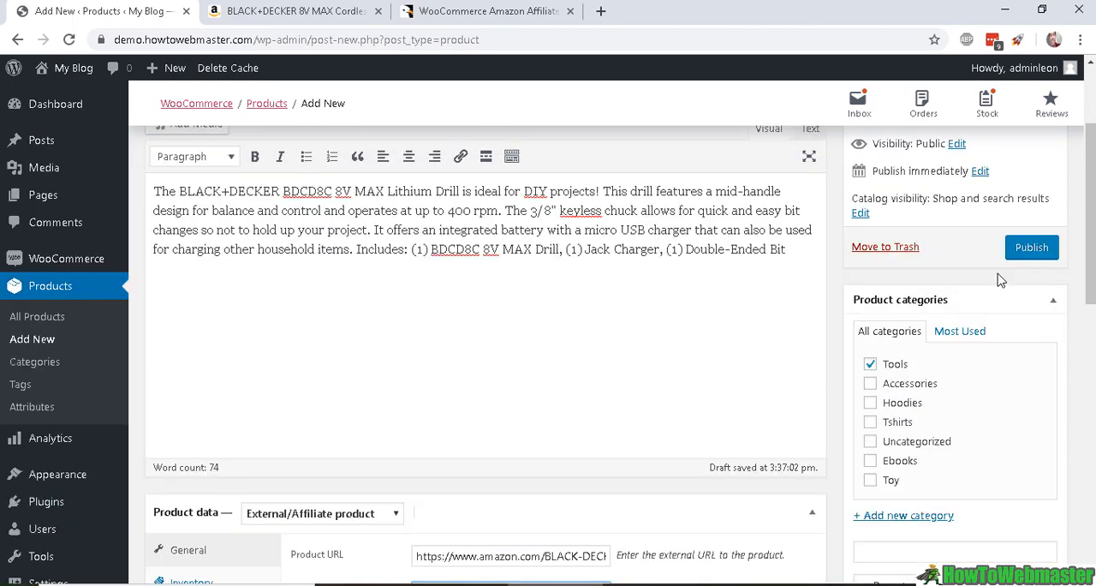
left_click(1031, 246)
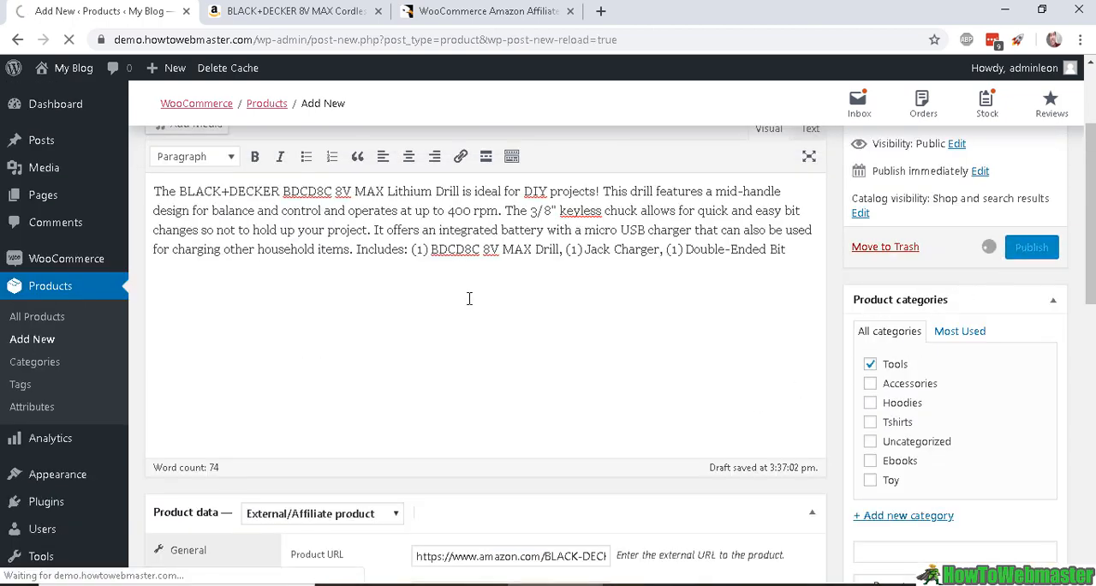
left_click(1031, 247)
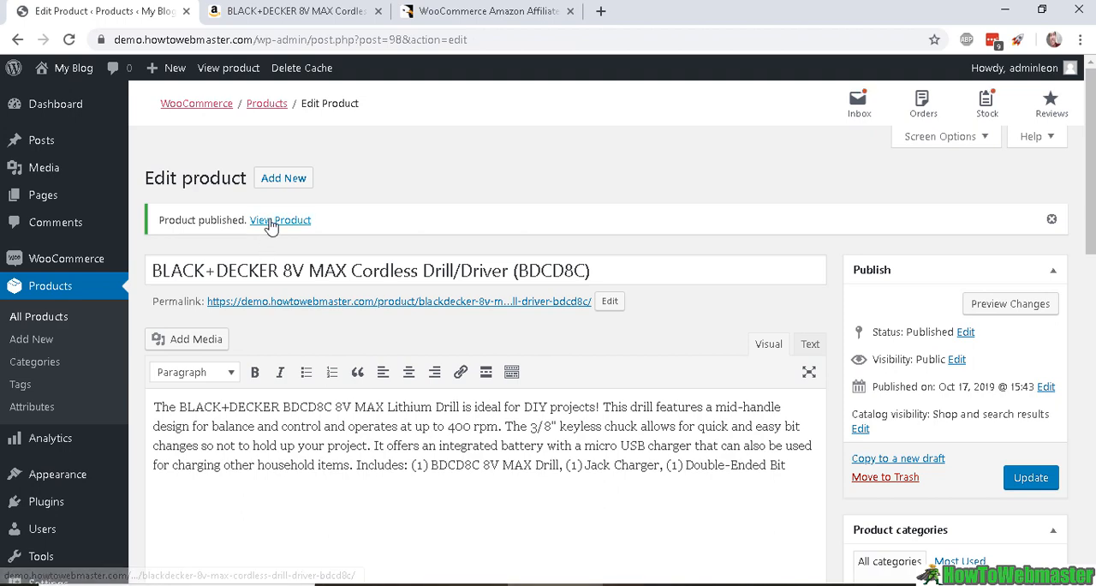
- View the live drill product page and follow its 'Buy on Amazon' button
left_click(280, 220)
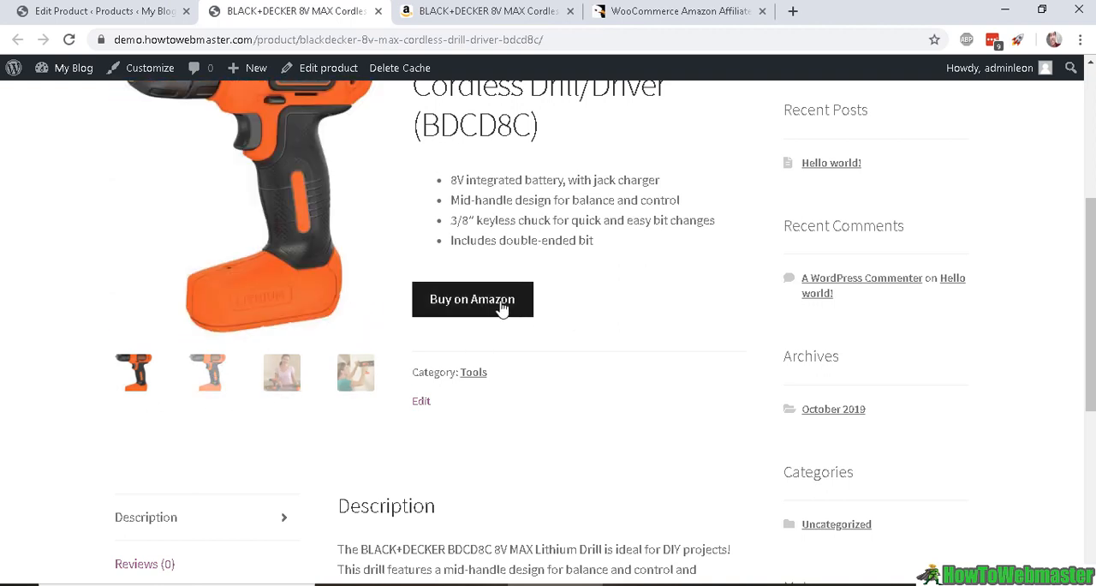
mouse_move(533, 286)
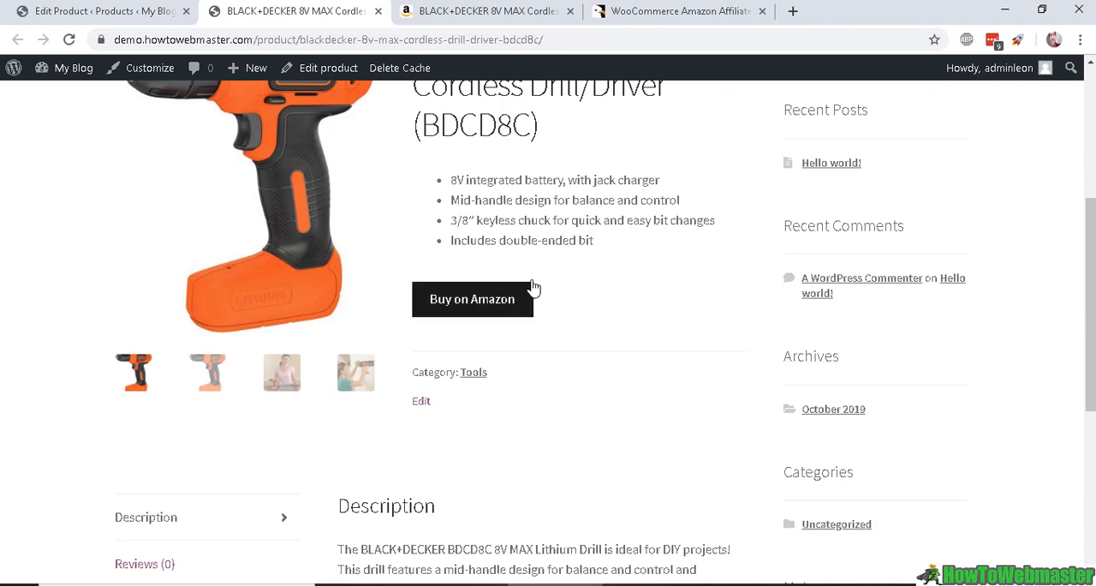
scroll("down", 3)
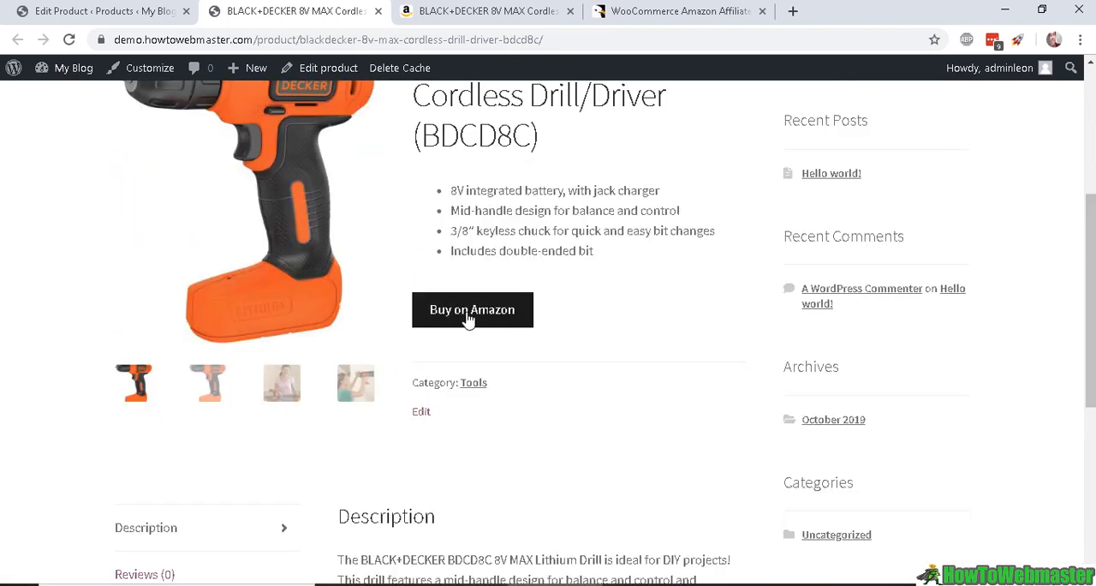
left_click(472, 309)
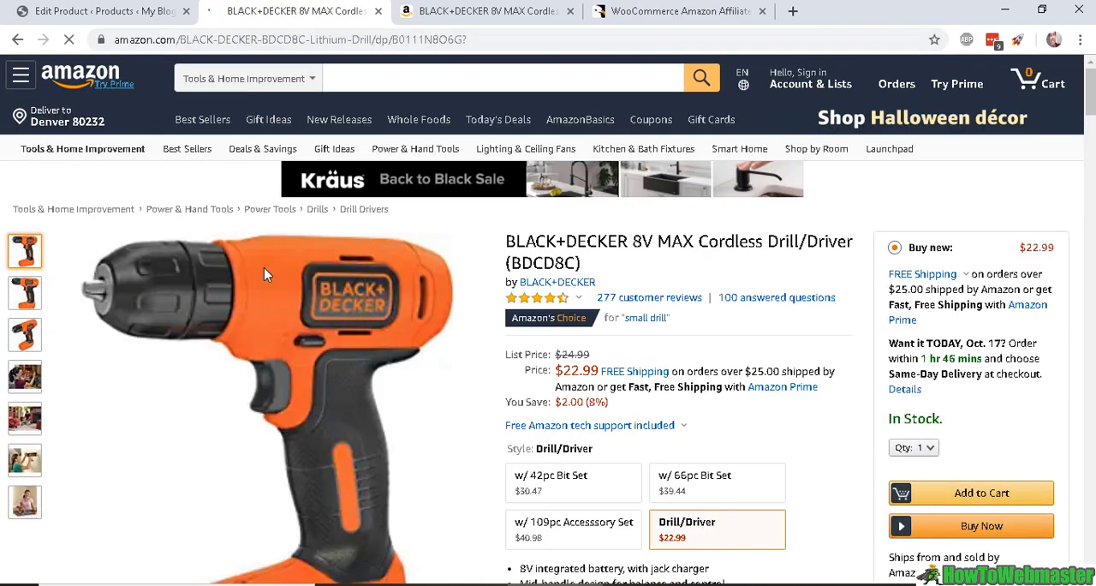